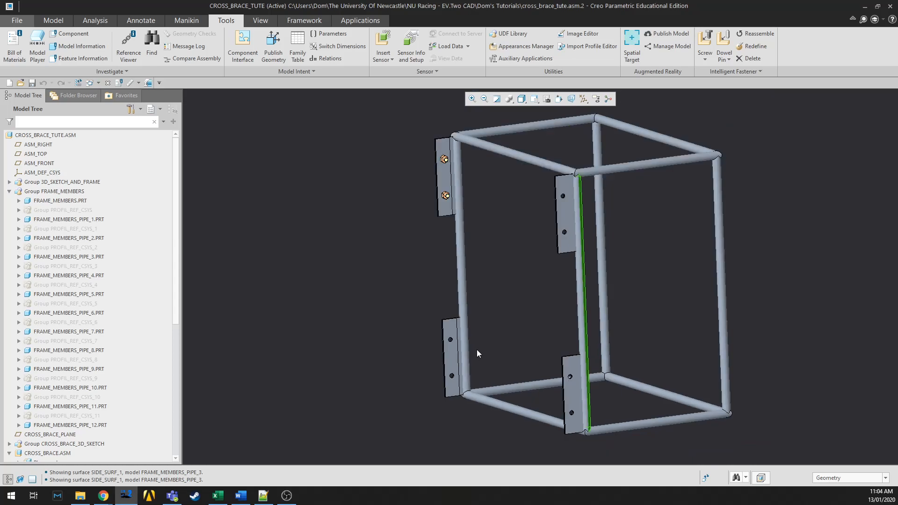
mouse_move(540, 326)
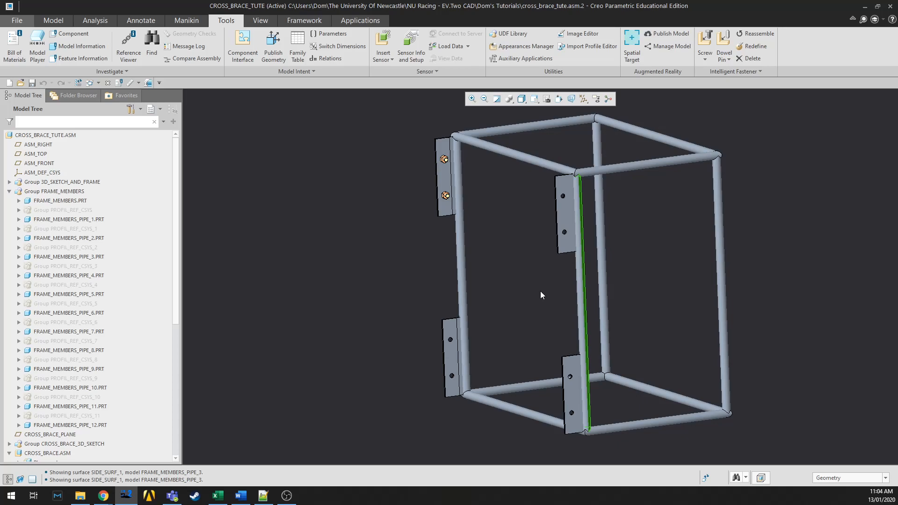
mouse_move(426, 266)
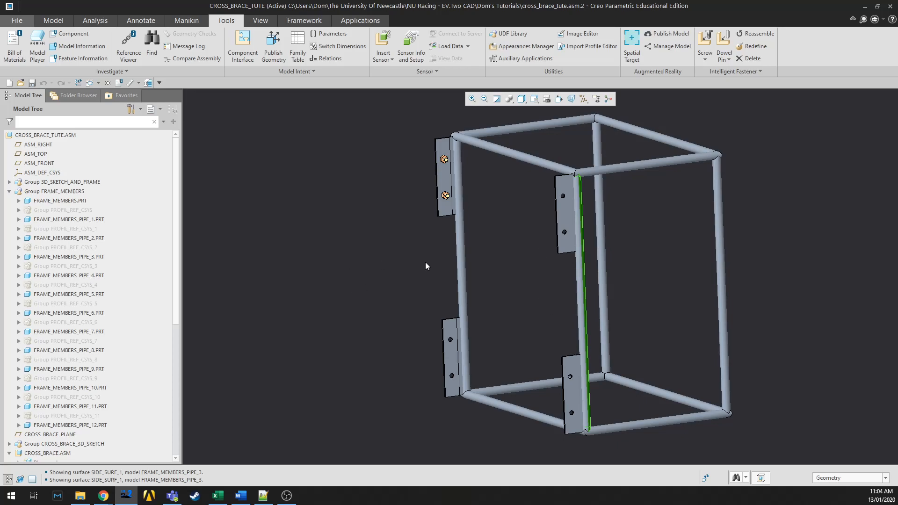
mouse_move(591, 377)
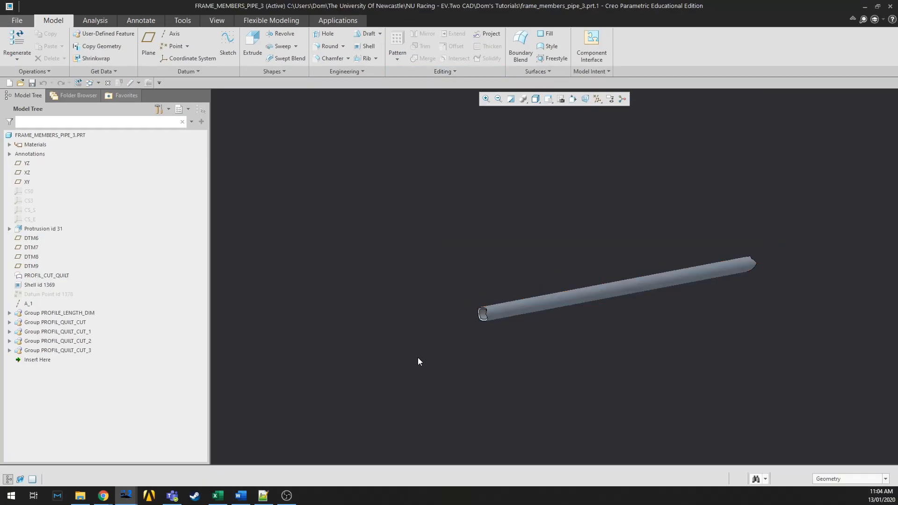
mouse_move(462, 341)
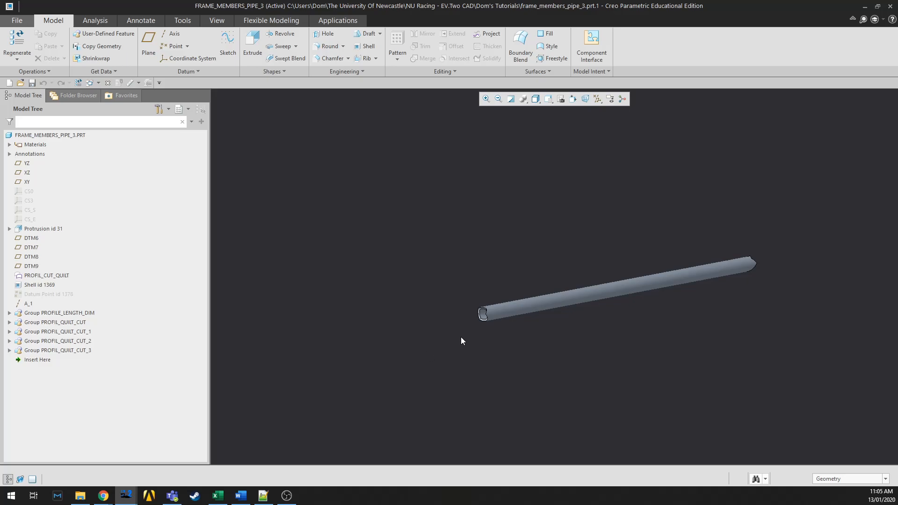
mouse_move(131, 154)
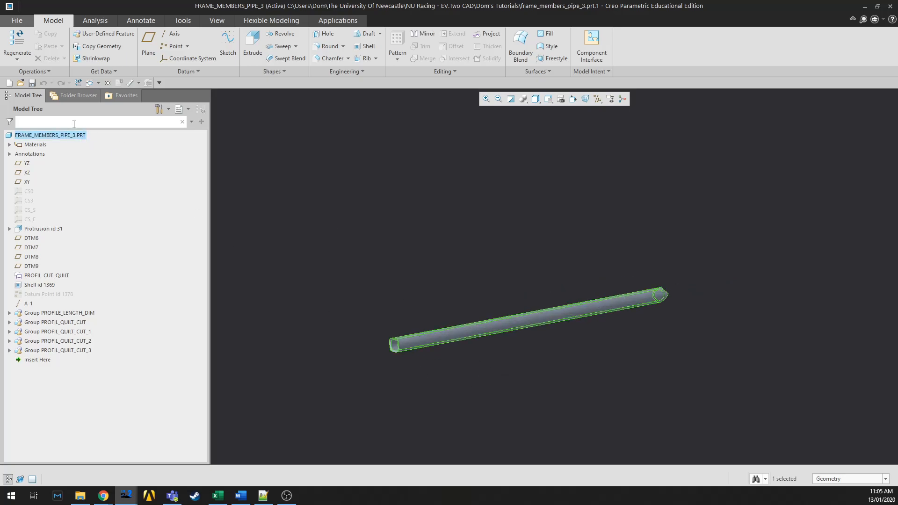
Select the FRAME_MEMBERS_PIPE_3 part at the top of the Model Tree
left_click(49, 134)
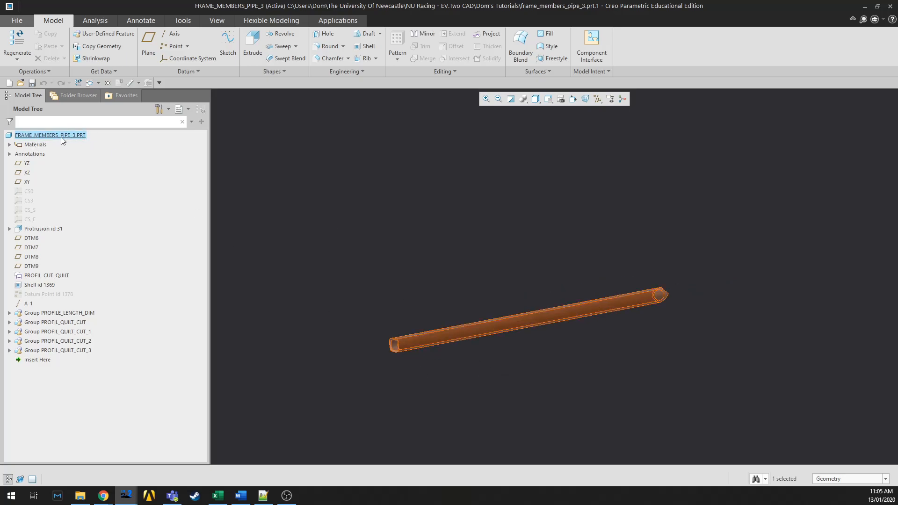
mouse_move(73, 142)
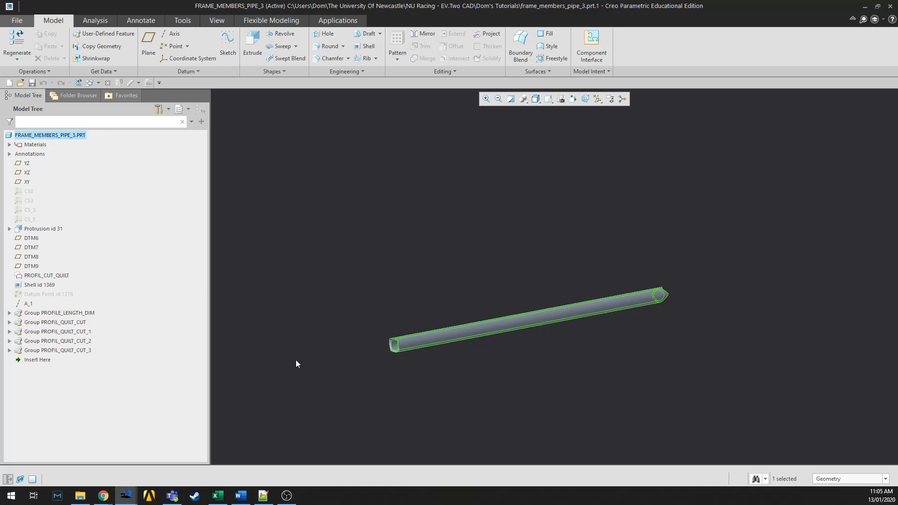
mouse_move(432, 307)
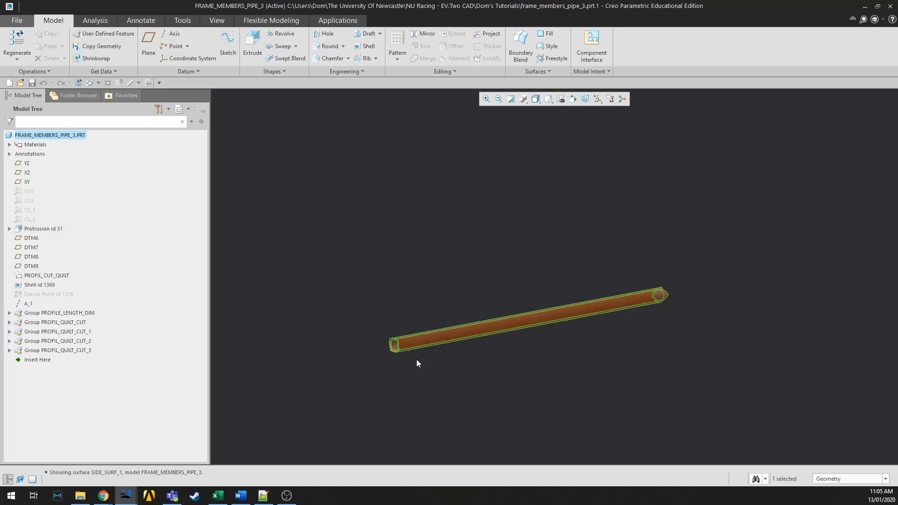
mouse_move(474, 334)
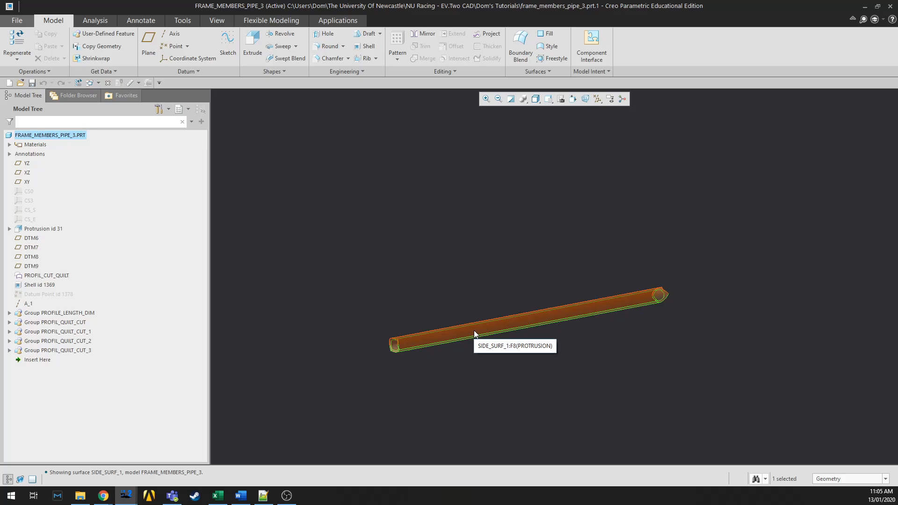
mouse_move(120, 228)
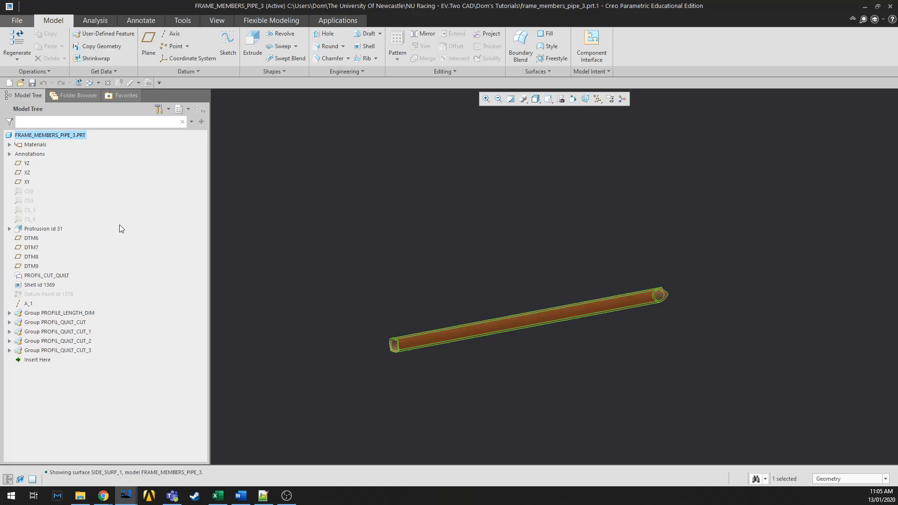
Clear the tube selection, inspect the part, and bring up the File menu's Save As options
left_click(249, 199)
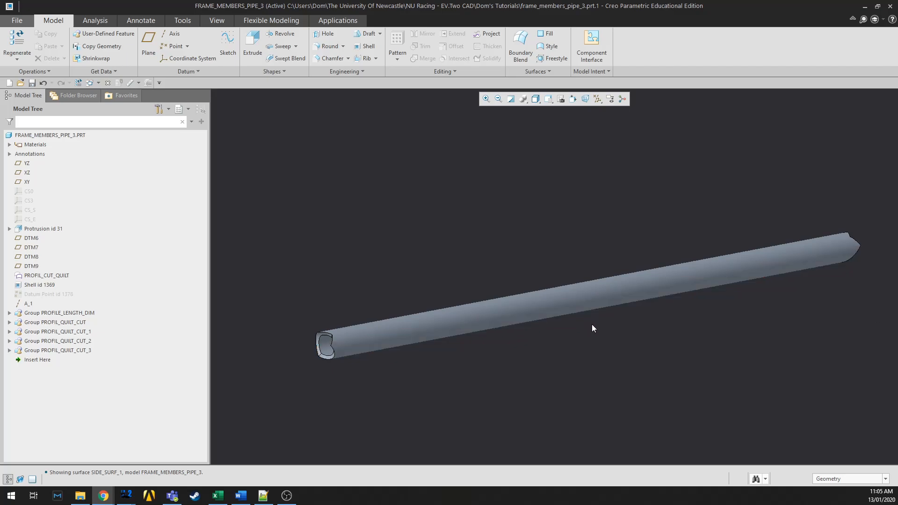
left_click(693, 287)
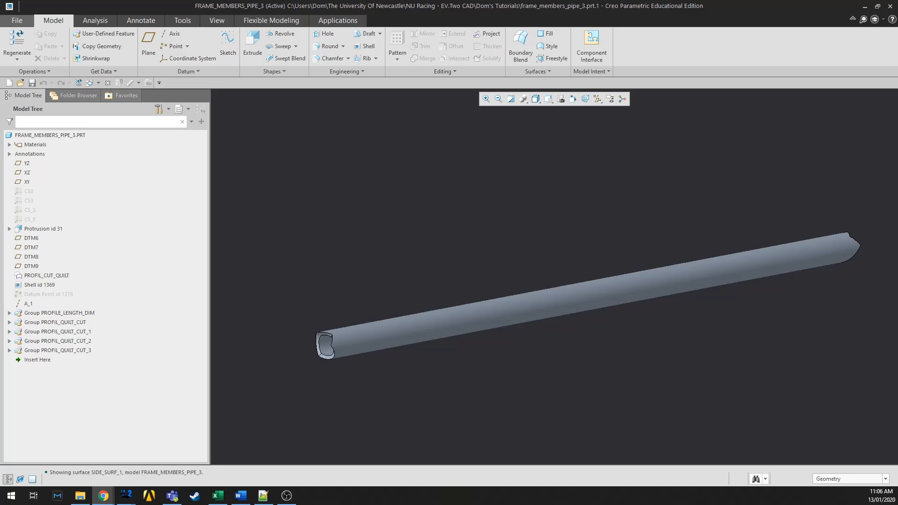
mouse_move(705, 378)
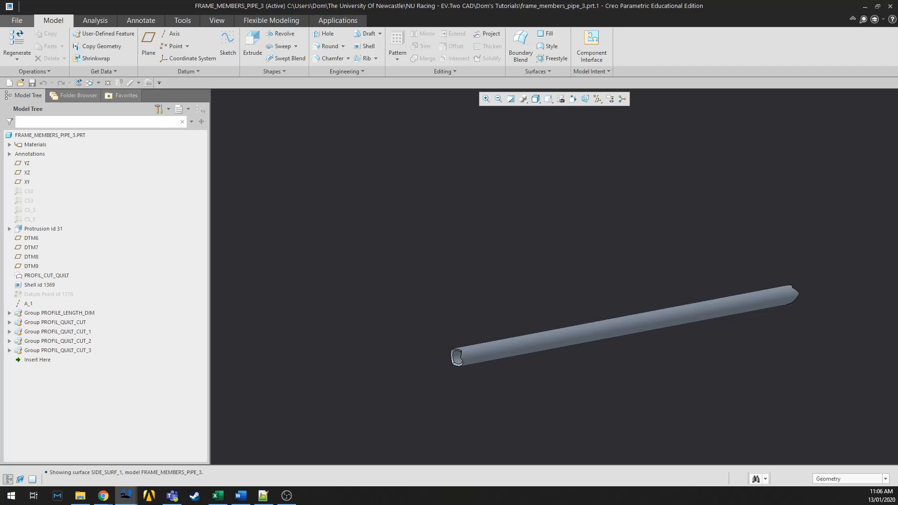
mouse_move(656, 260)
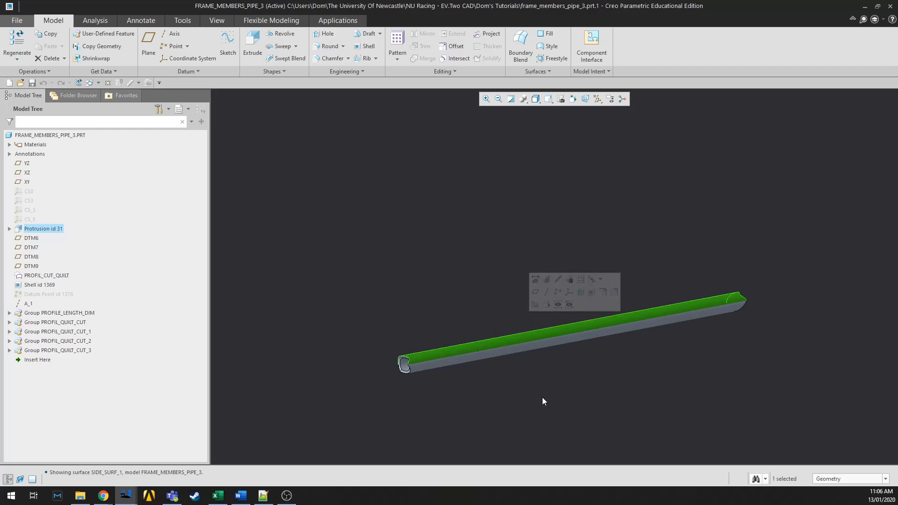
mouse_move(521, 382)
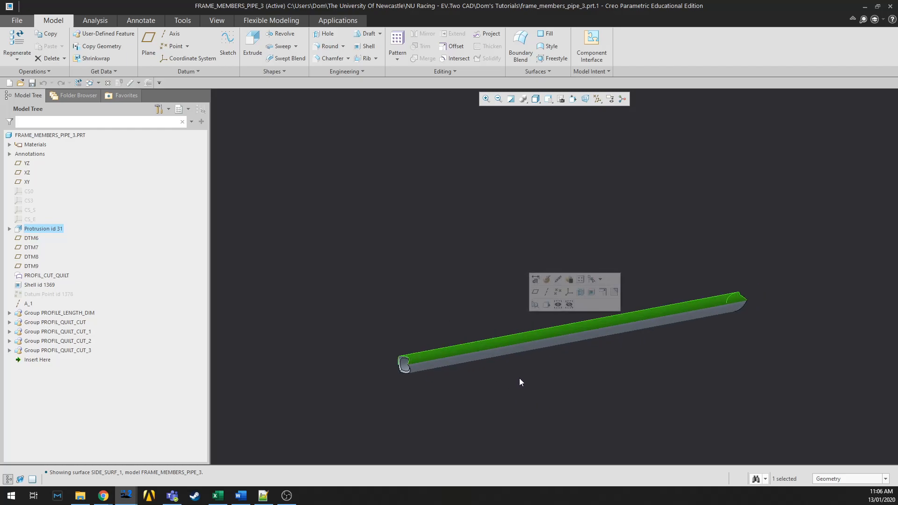
mouse_move(505, 404)
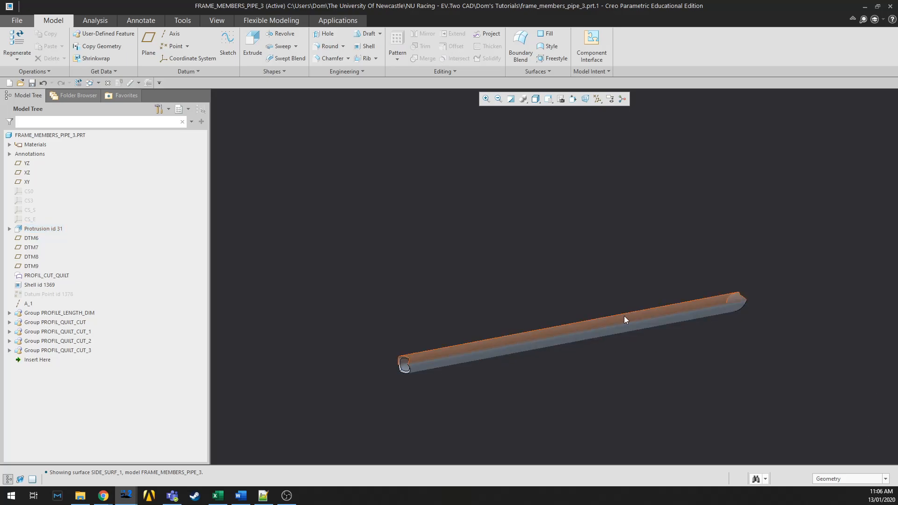
left_click(623, 434)
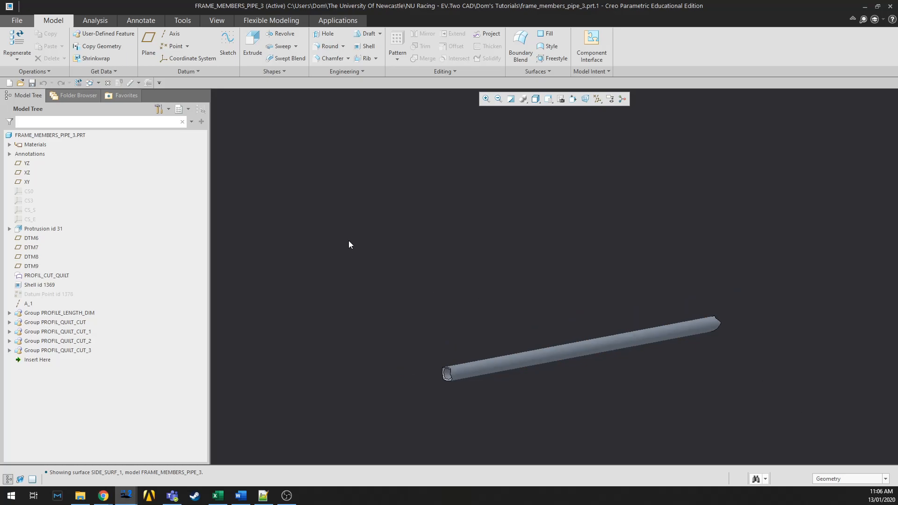
mouse_move(345, 224)
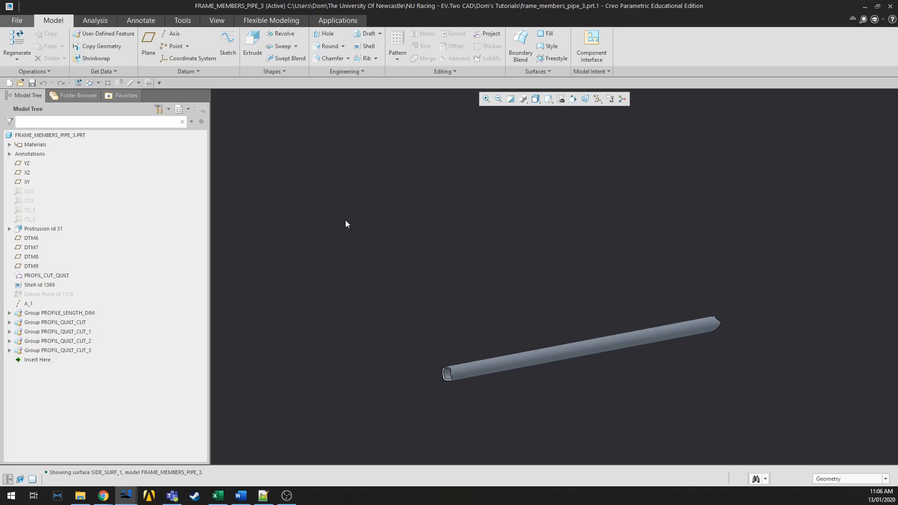
mouse_move(338, 369)
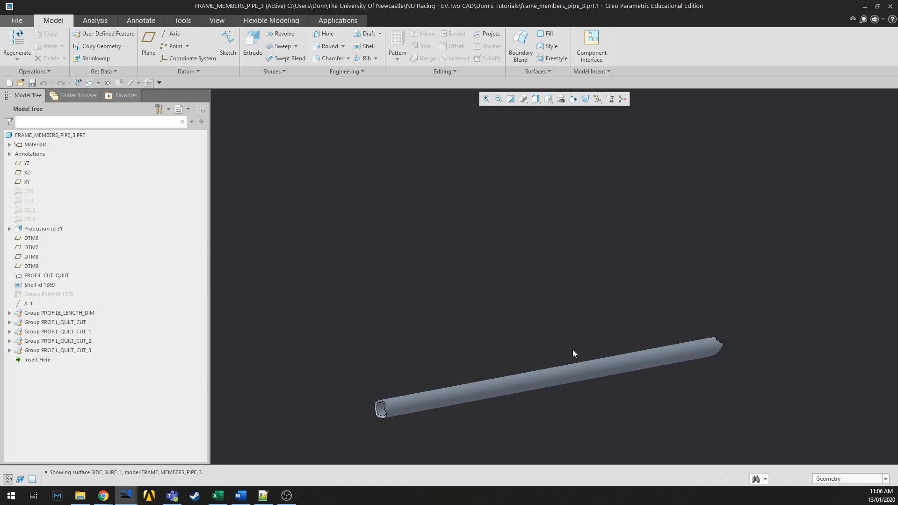
left_click(17, 20)
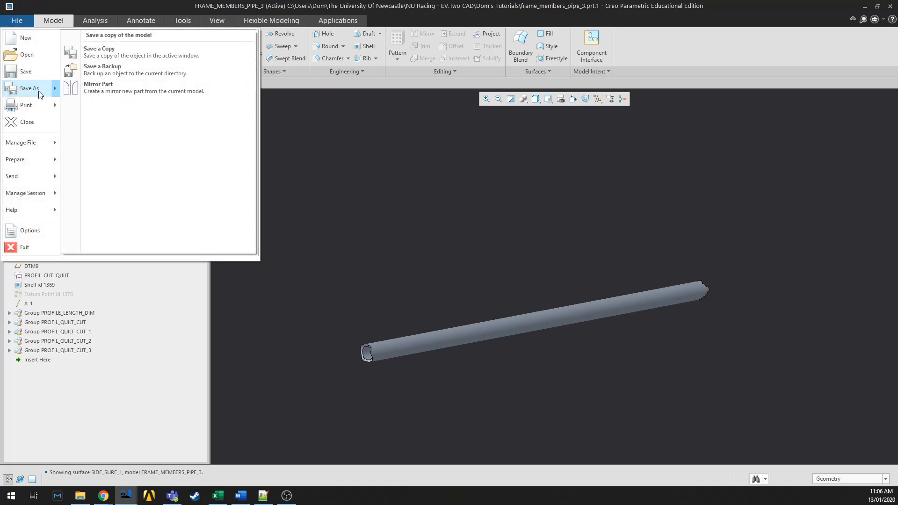
Set up a STEP (*.stp) copy named frame_members_pipe_3b in Step Files for Laser Cutting
left_click(99, 48)
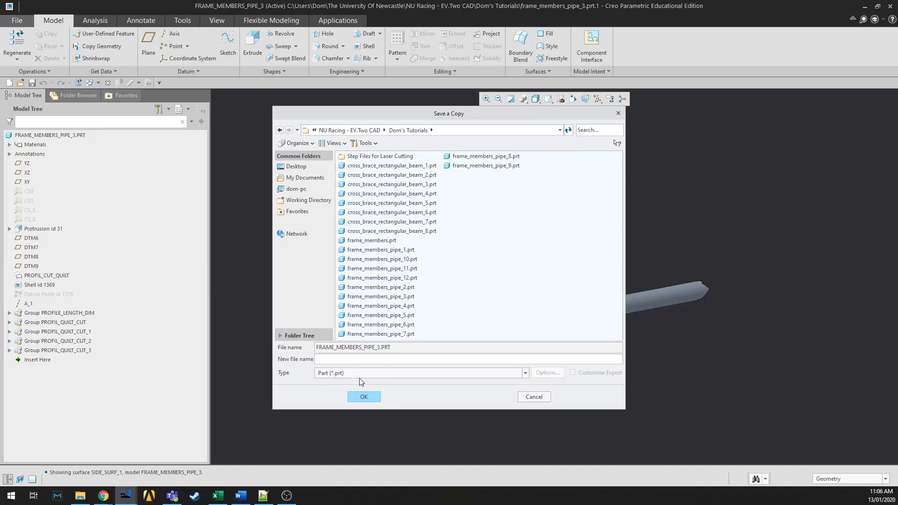
left_click(523, 373)
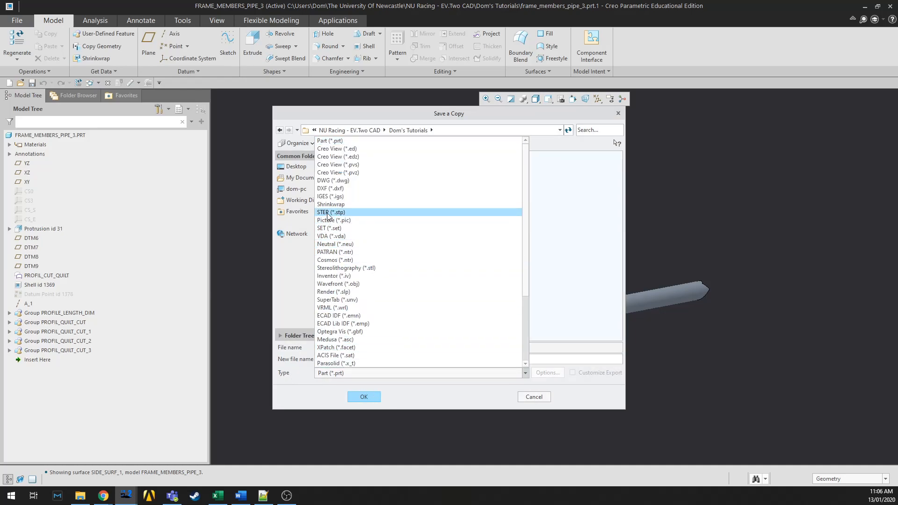
left_click(331, 212)
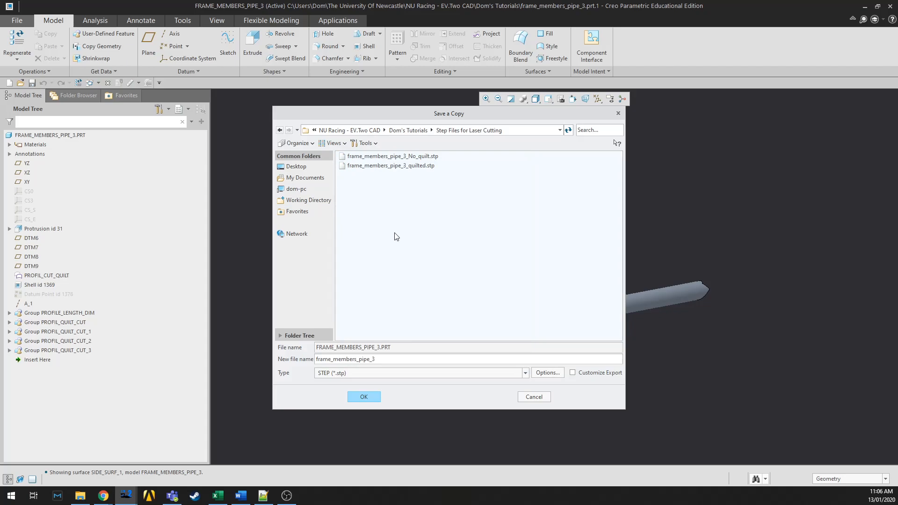
left_click(378, 359)
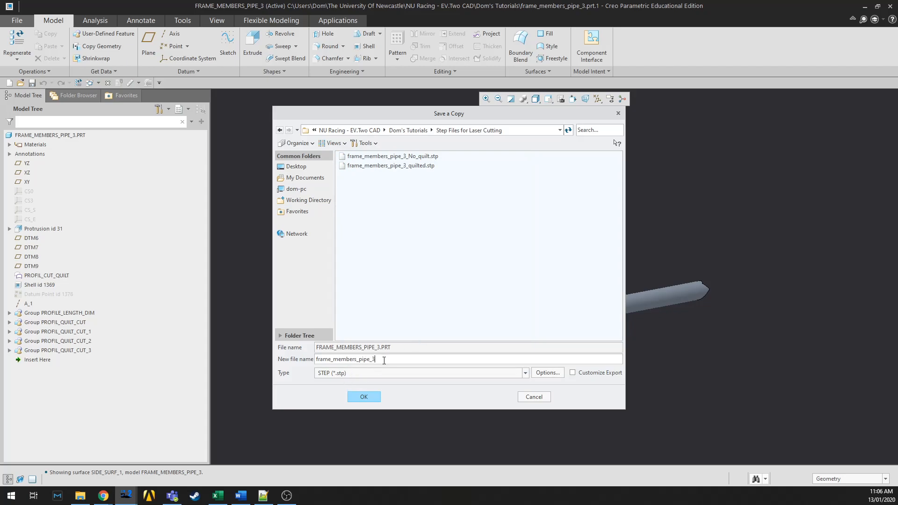
type("b")
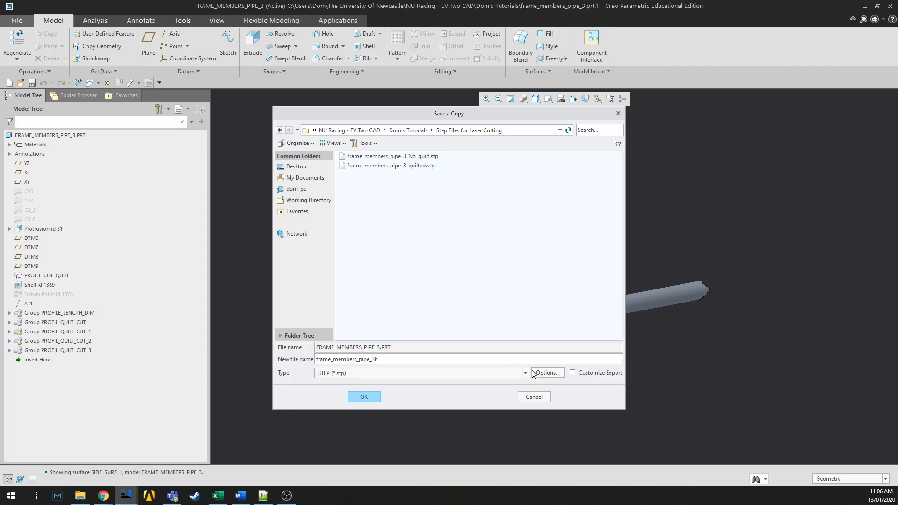
mouse_move(537, 379)
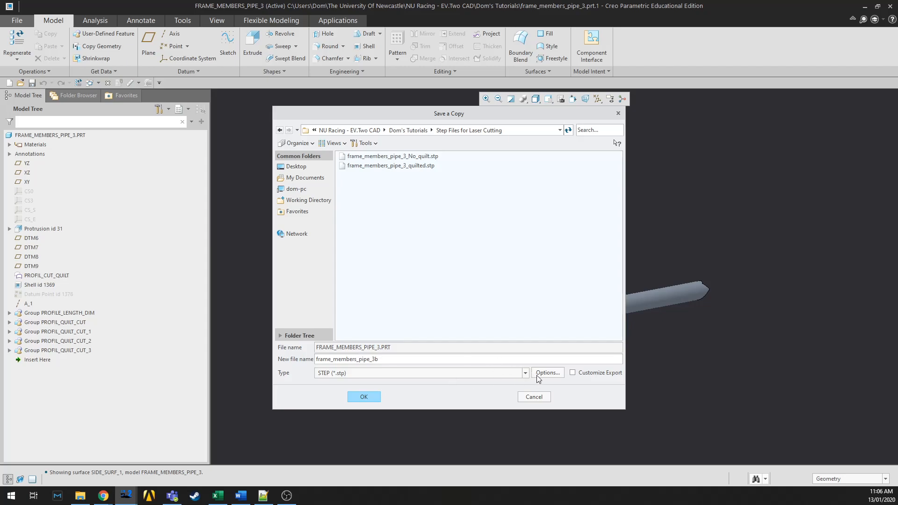
In the STEP export settings, toggle the Quilts option on and off again
left_click(547, 372)
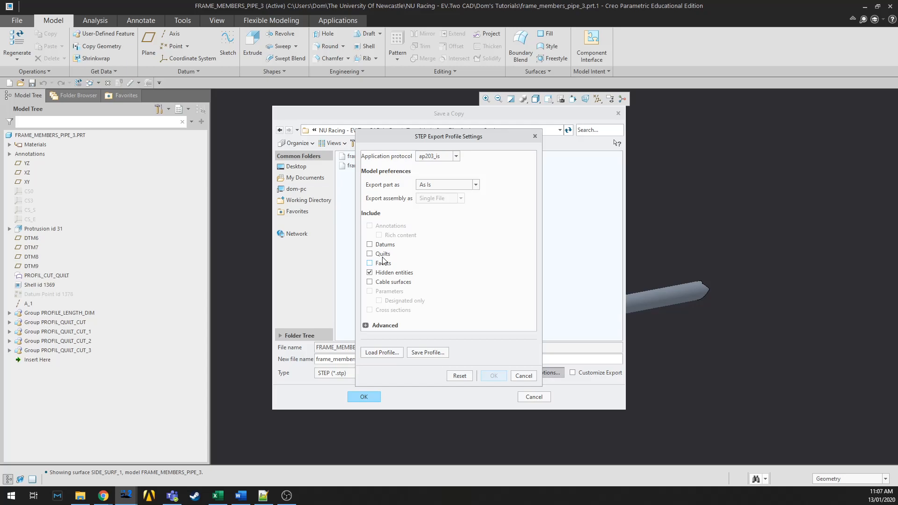
left_click(370, 253)
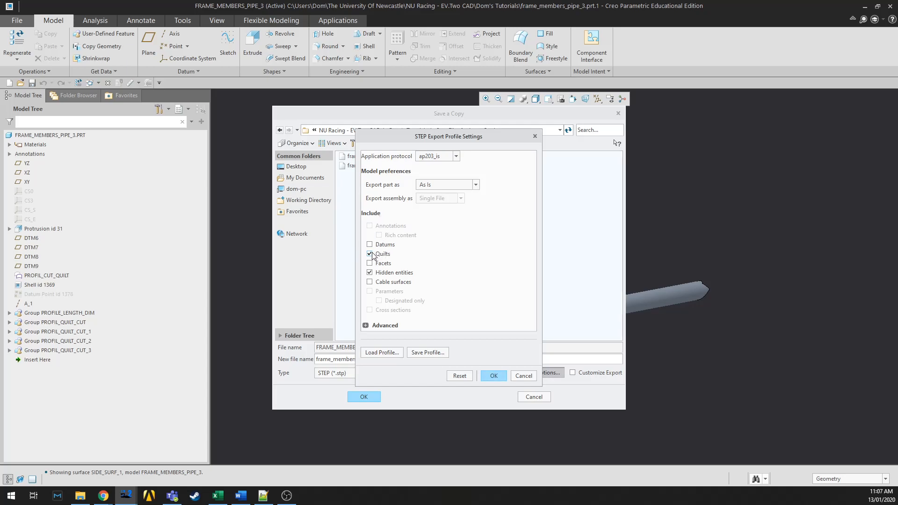
left_click(370, 253)
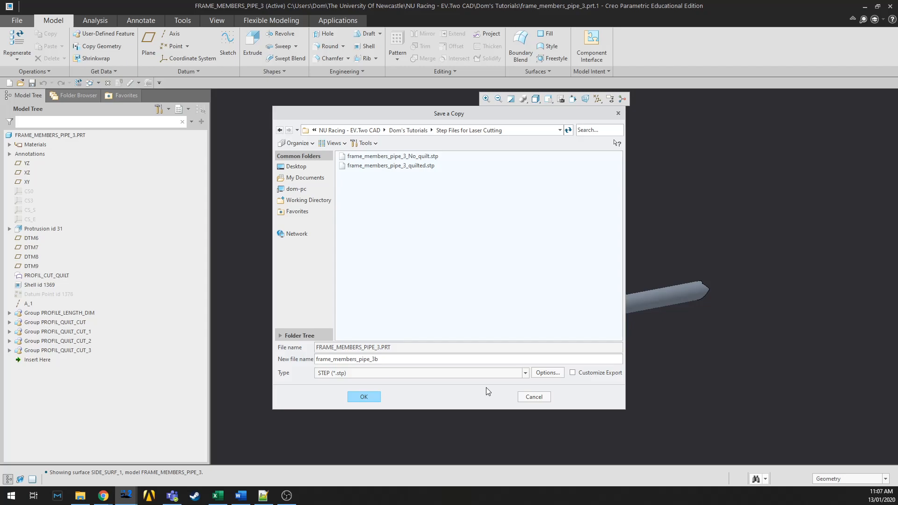
mouse_move(463, 358)
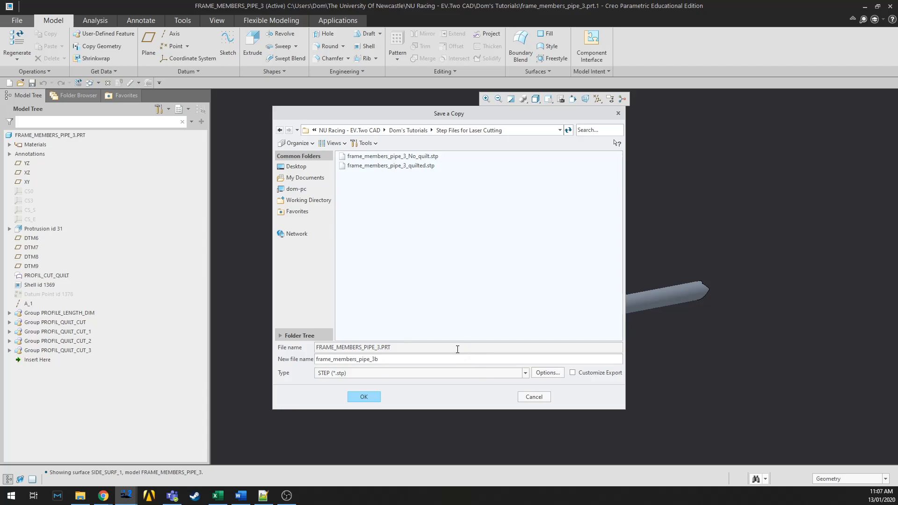
mouse_move(455, 403)
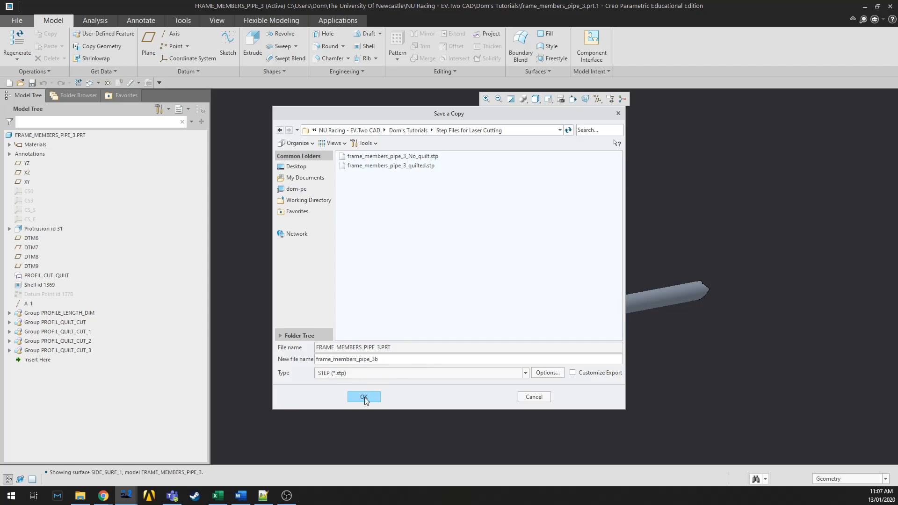
mouse_move(549, 379)
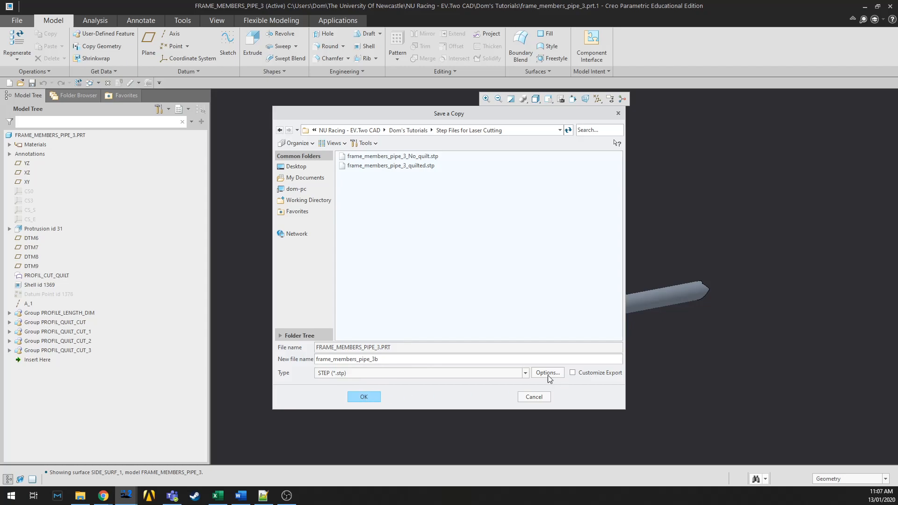
Save frame_members_pipe_3b.stp, browse Step Files for Laser Cutting, then cancel its import
left_click(364, 396)
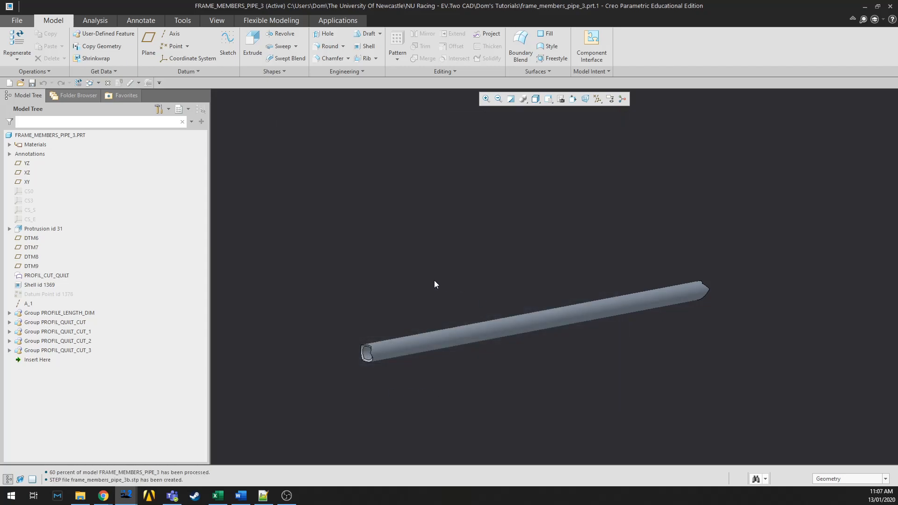
mouse_move(250, 159)
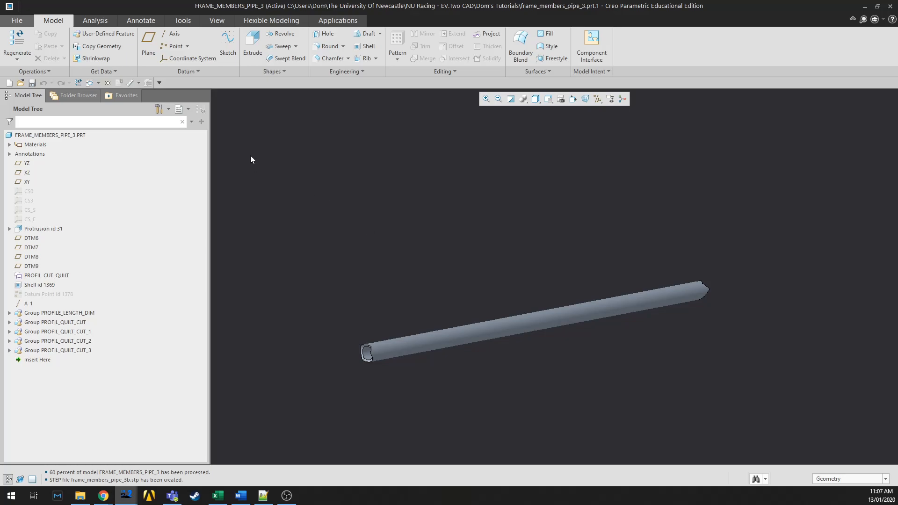
mouse_move(17, 21)
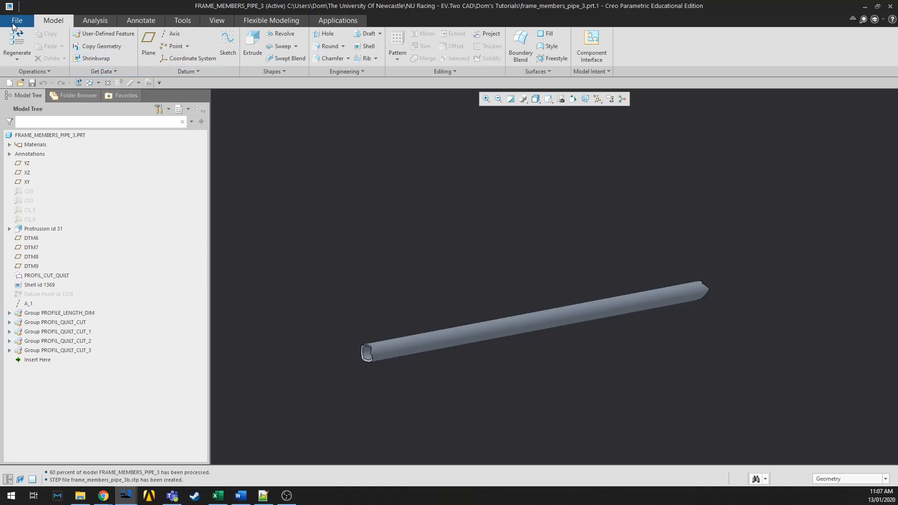
left_click(17, 20)
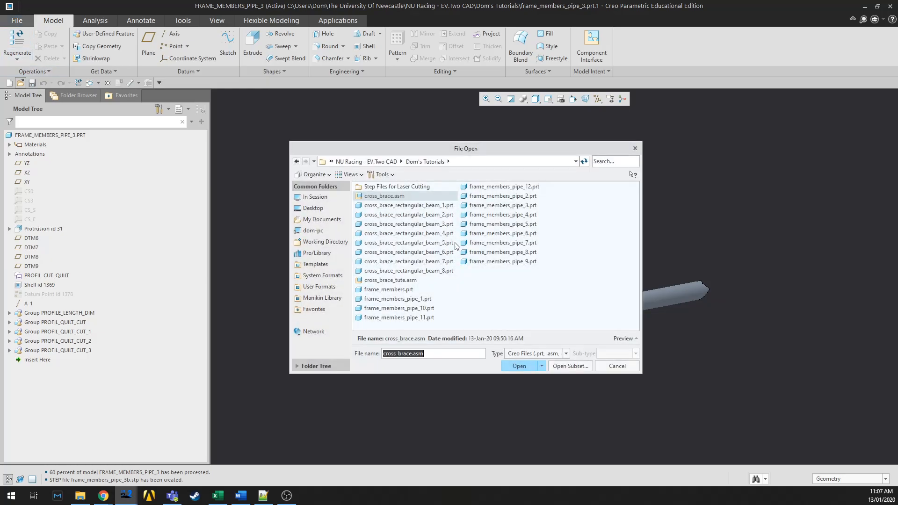
double_click(396, 187)
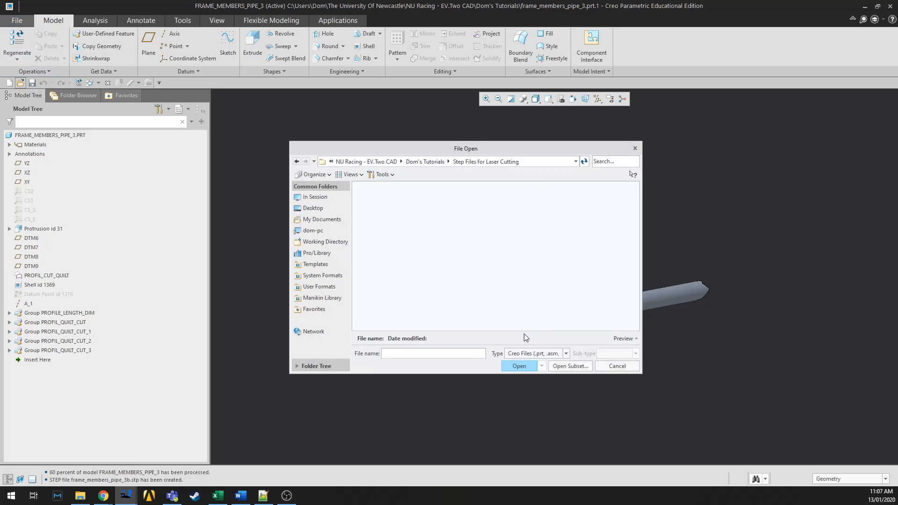
mouse_move(452, 283)
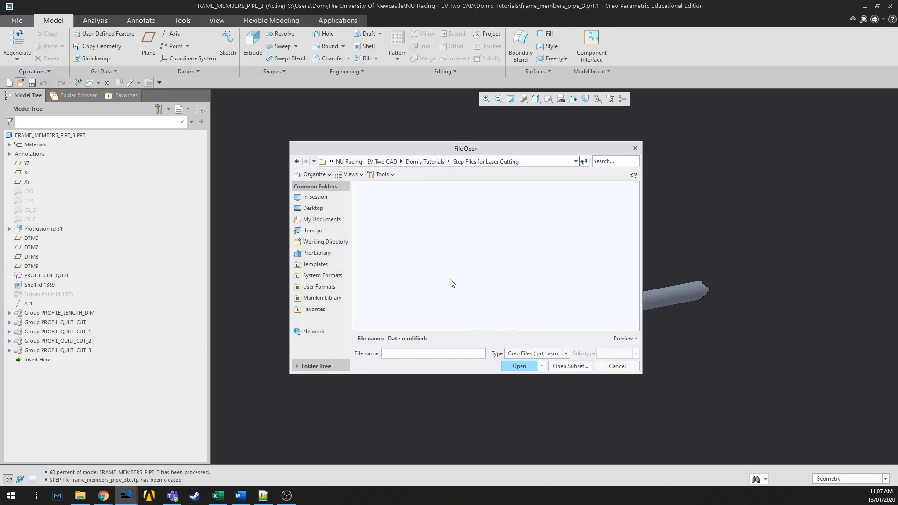
mouse_move(537, 360)
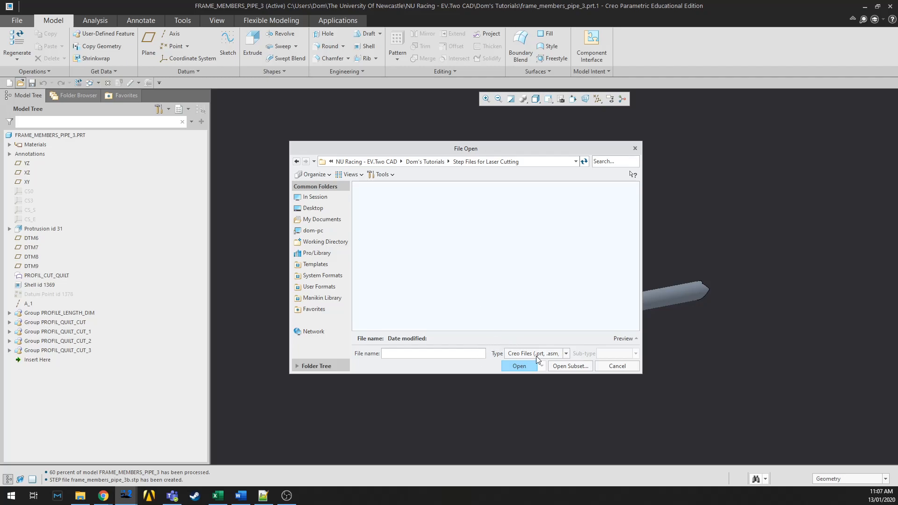
left_click(565, 354)
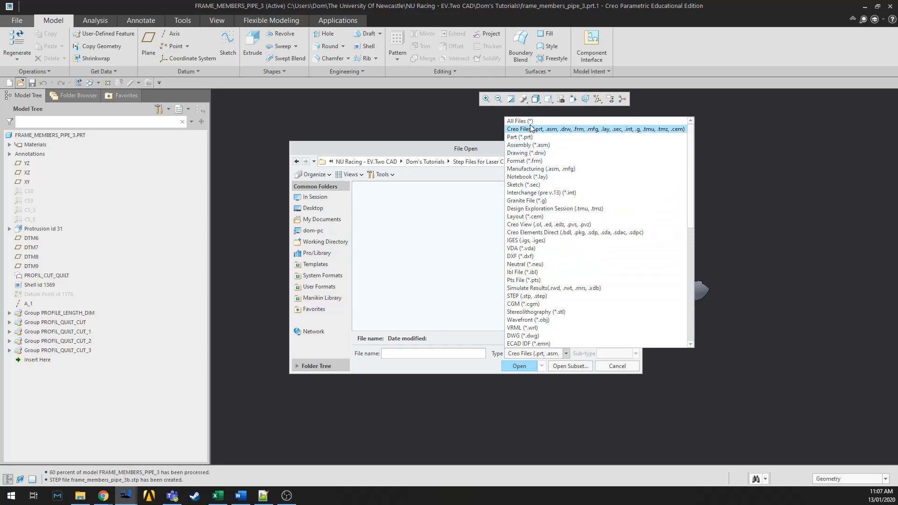
left_click(519, 121)
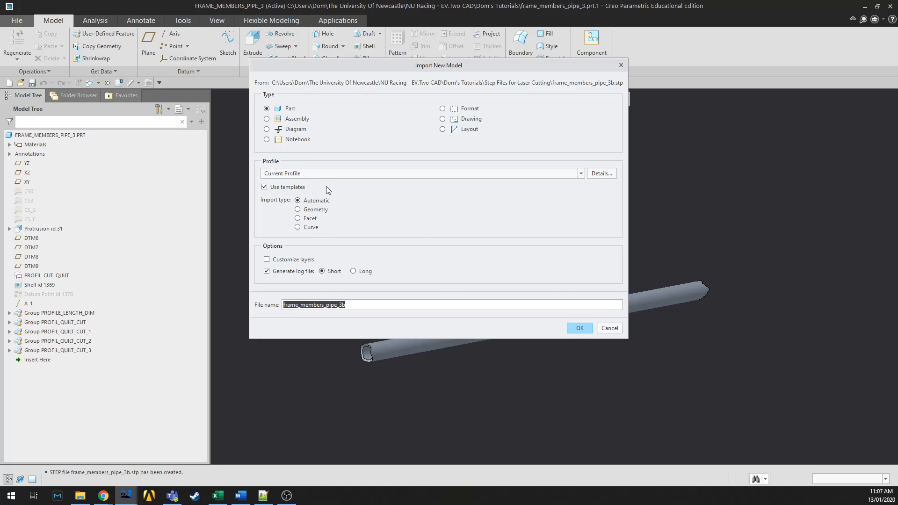
mouse_move(457, 75)
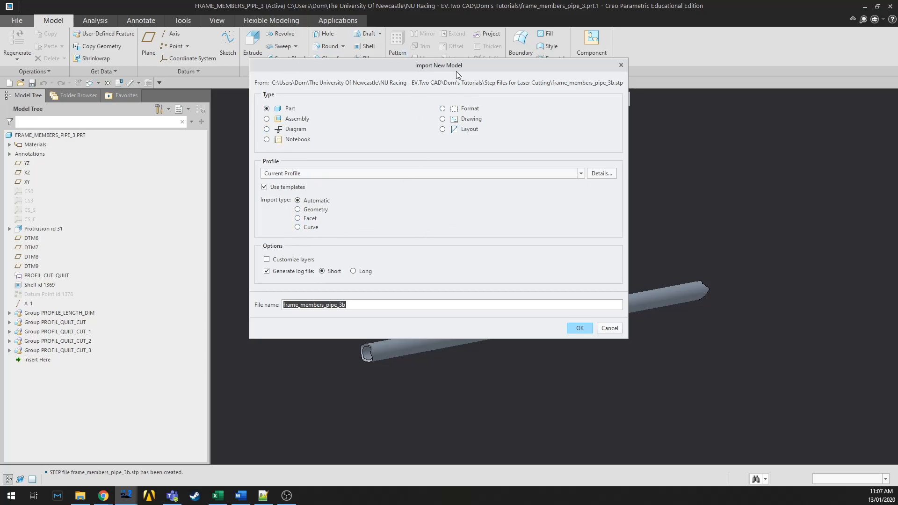
mouse_move(379, 256)
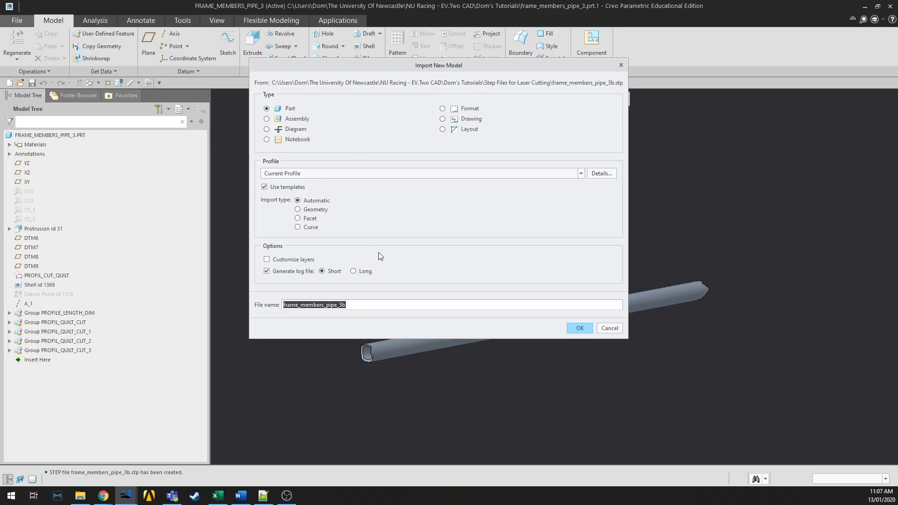
left_click(579, 327)
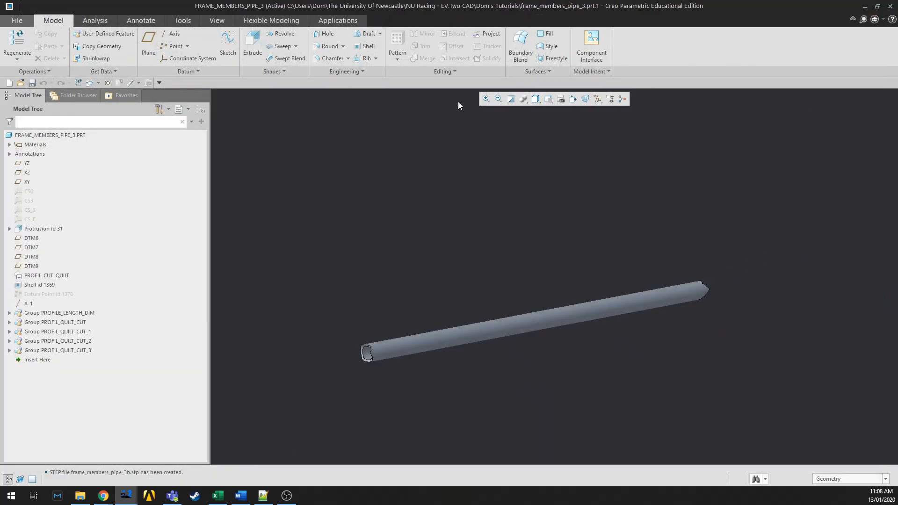
Import frame_members_pipe_3_quilted.stp as a new part using the All Files type filter
left_click(16, 20)
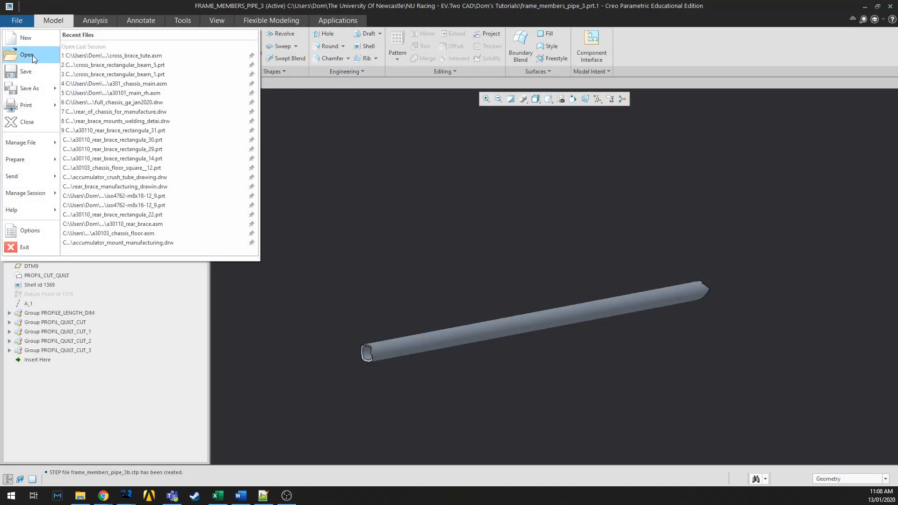
left_click(27, 55)
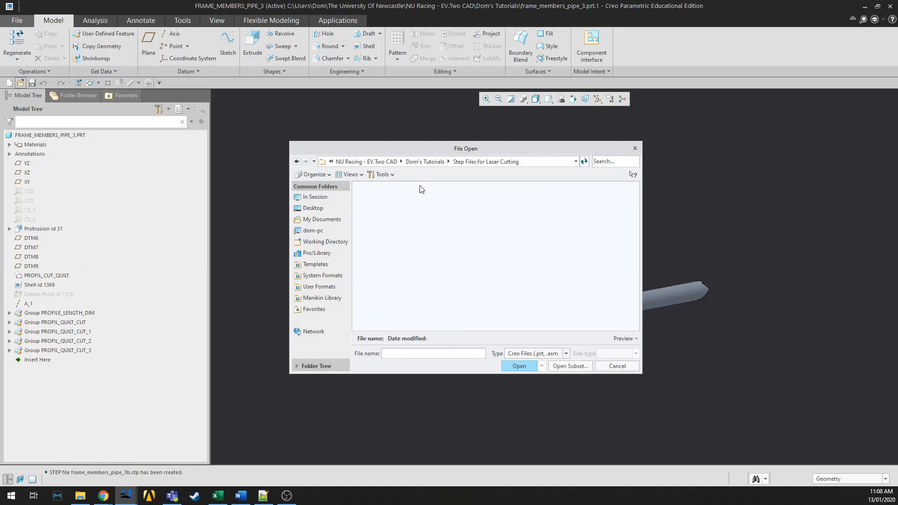
left_click(565, 353)
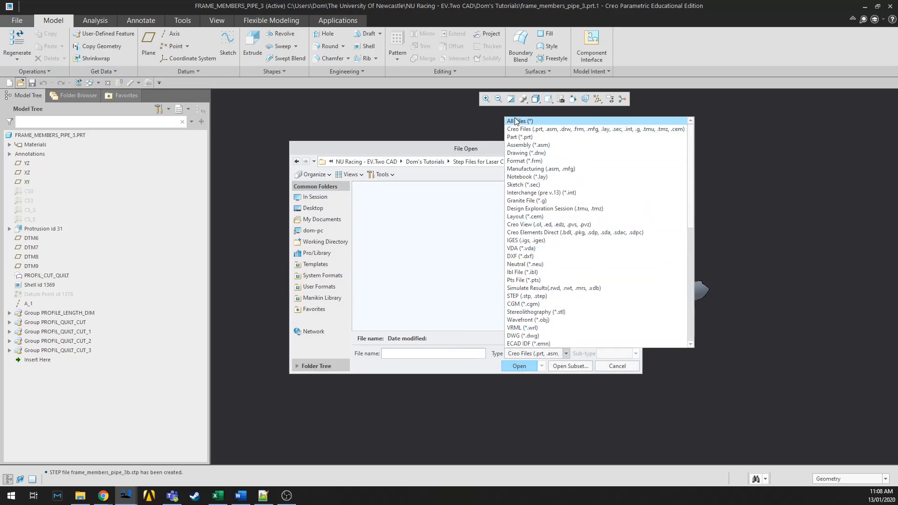
left_click(519, 121)
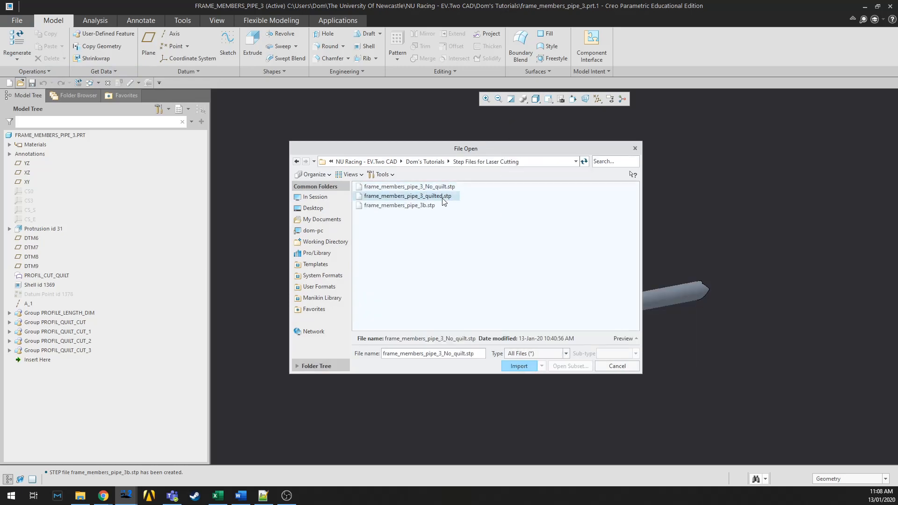
left_click(518, 366)
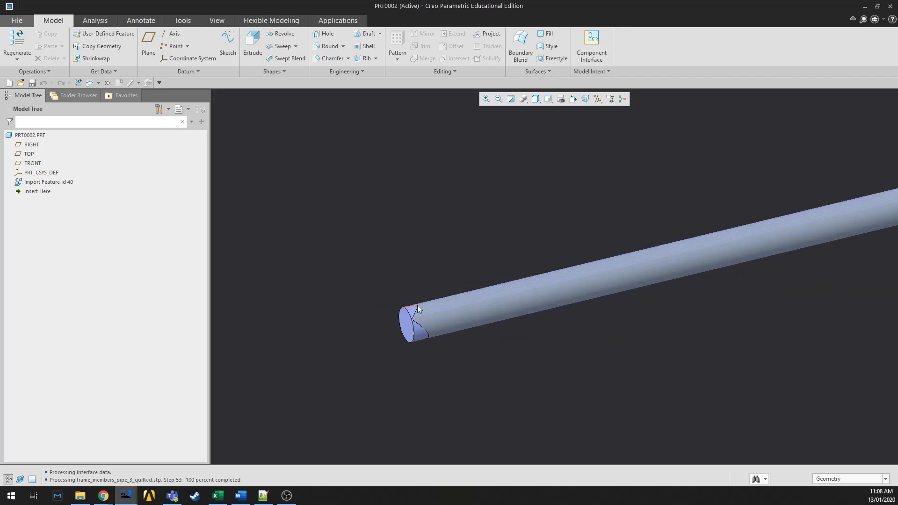
left_click(415, 322)
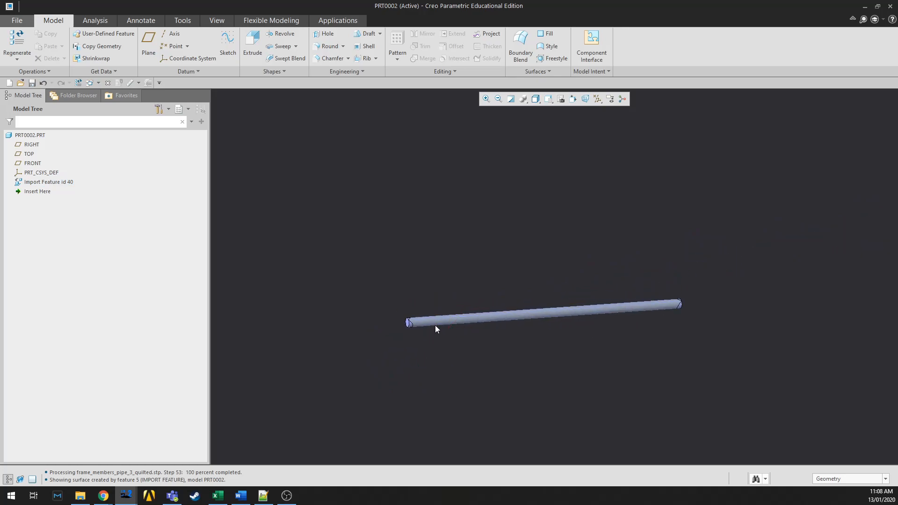
scroll("down", 3)
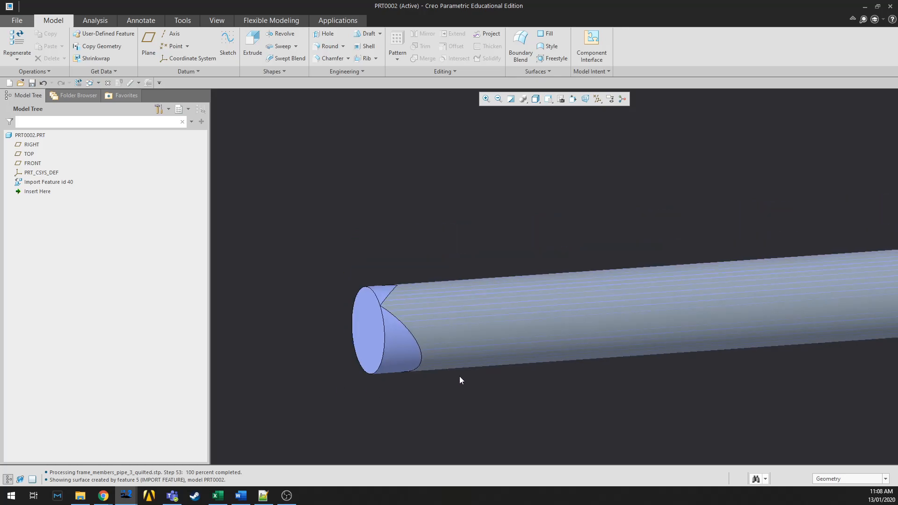
scroll("down", 3)
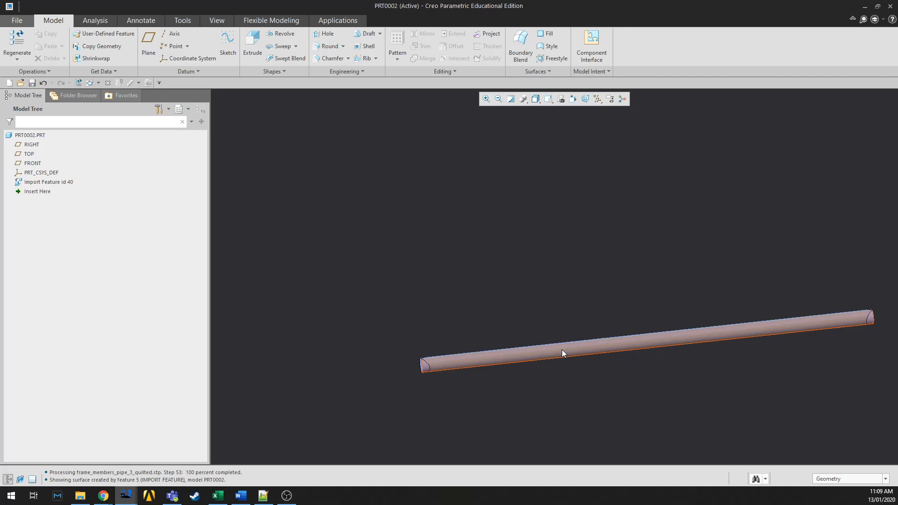
mouse_move(563, 353)
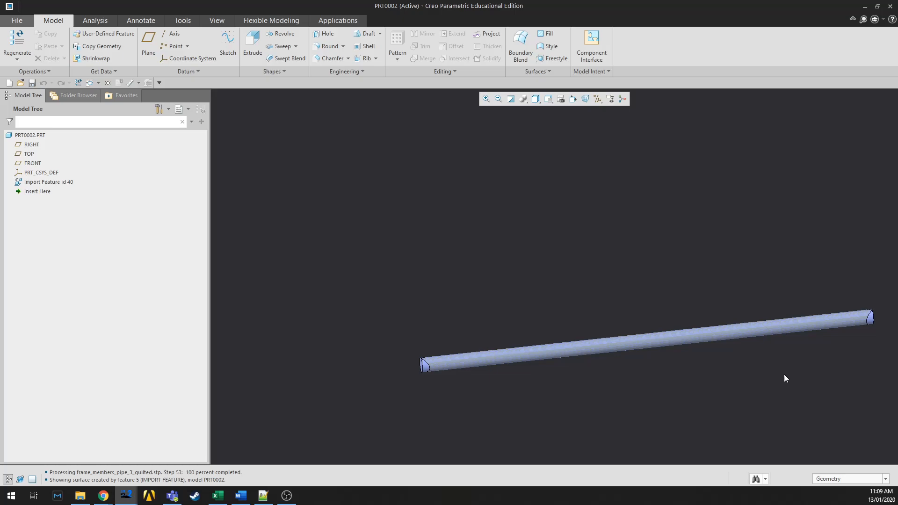
mouse_move(779, 382)
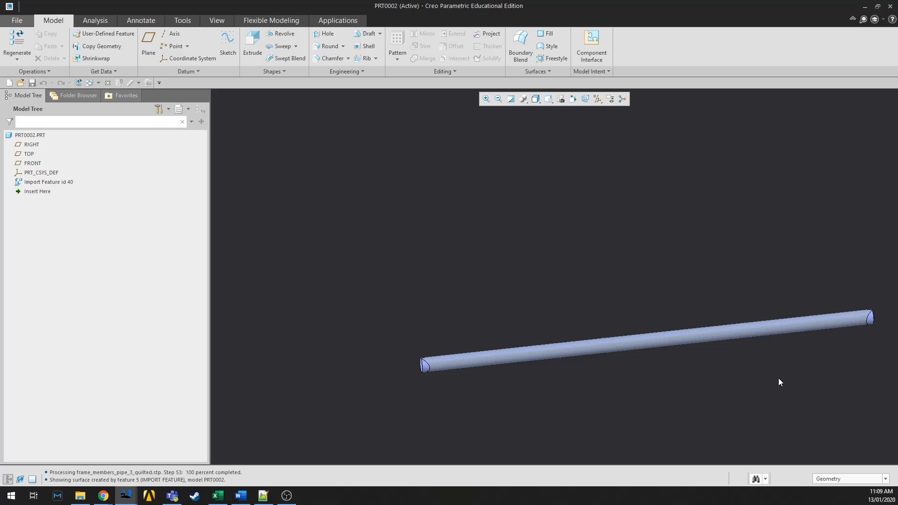